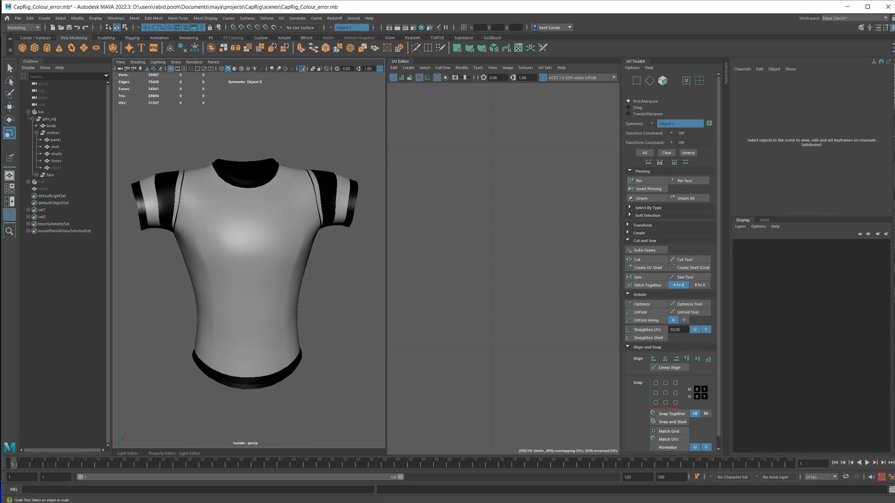
# - Select the shirt mesh so its UV layout shows in the UV Editor
pyautogui.click(55, 147)
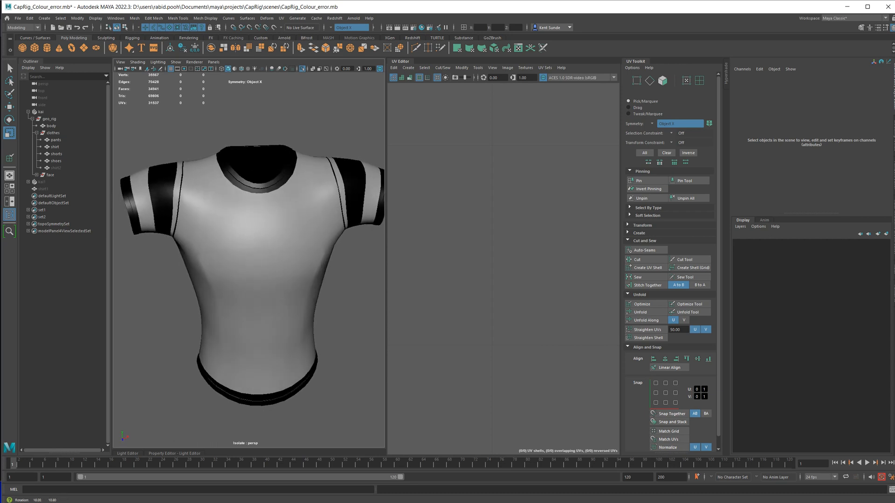
pyautogui.click(55, 147)
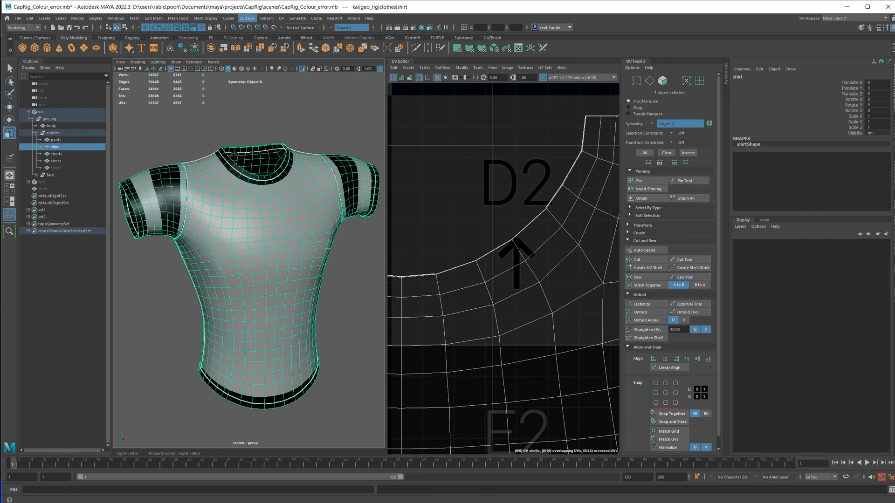
# - Bring up Apply Color Options from Mesh Display and choose the remove-colour operation
pyautogui.click(206, 18)
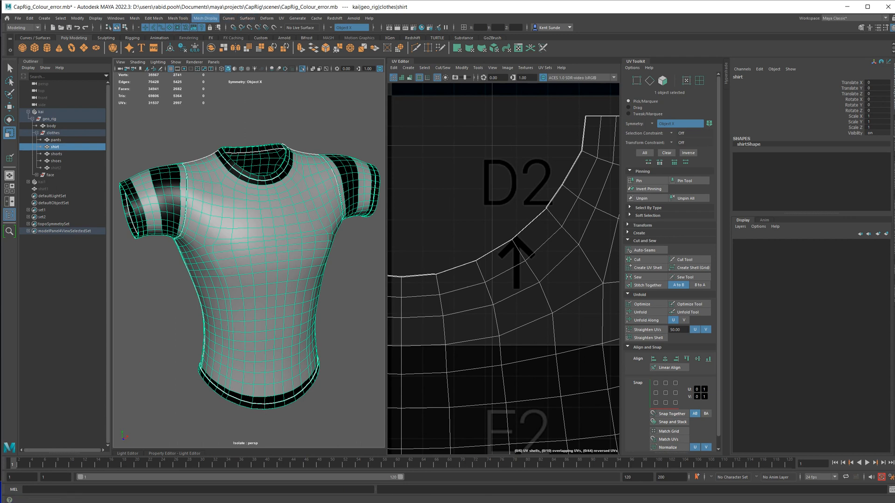
pyautogui.click(205, 19)
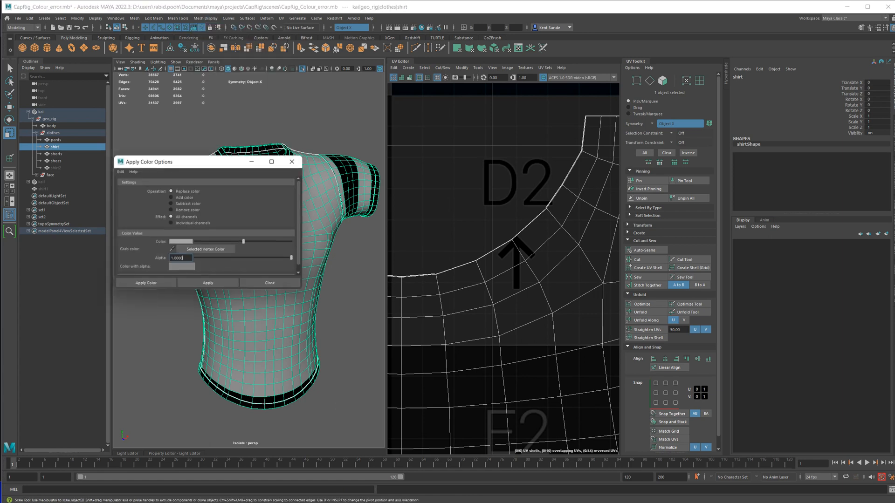
pyautogui.moveTo(172, 161); pyautogui.dragTo(376, 138)
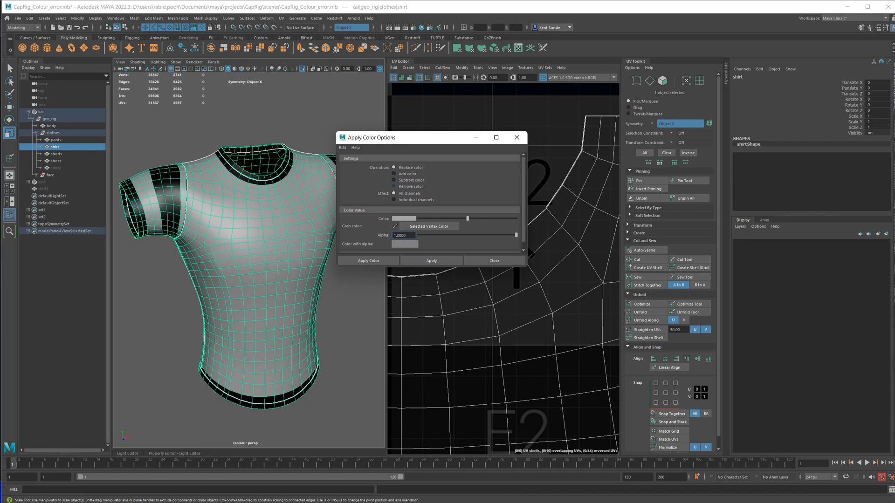
pyautogui.click(394, 186)
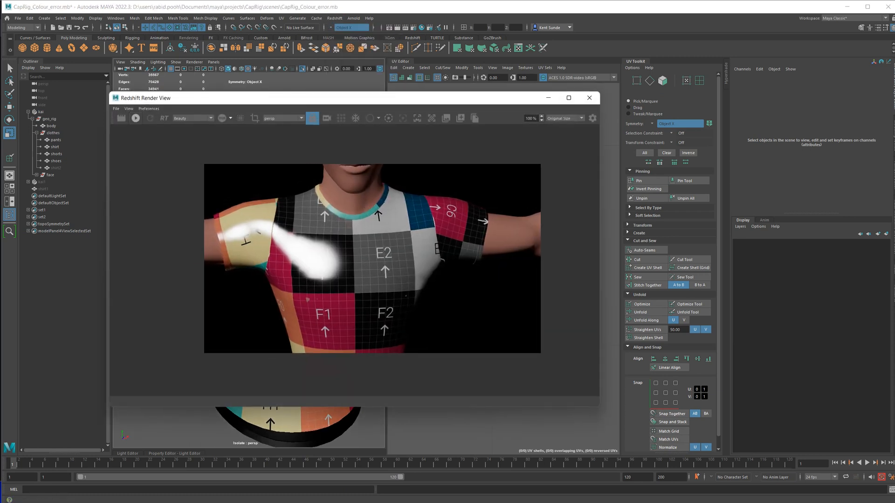
# - Close the Redshift render preview to return to the checker-textured shirt
pyautogui.click(136, 118)
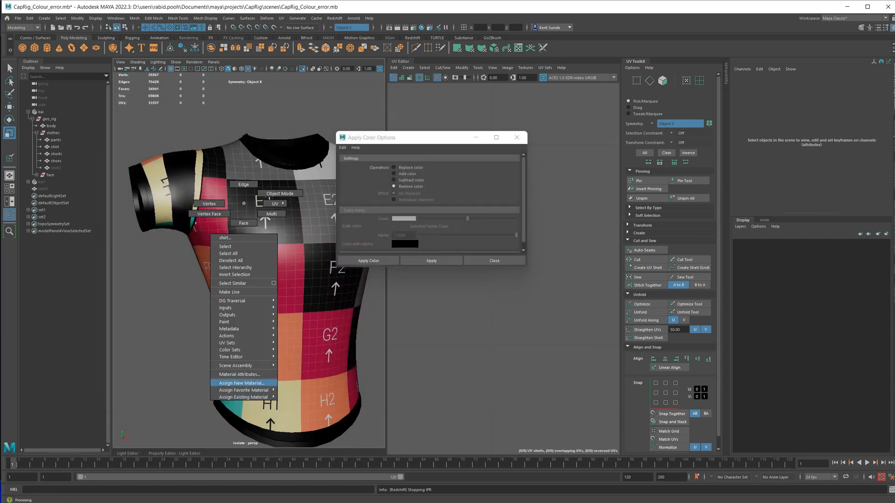
pyautogui.click(240, 383)
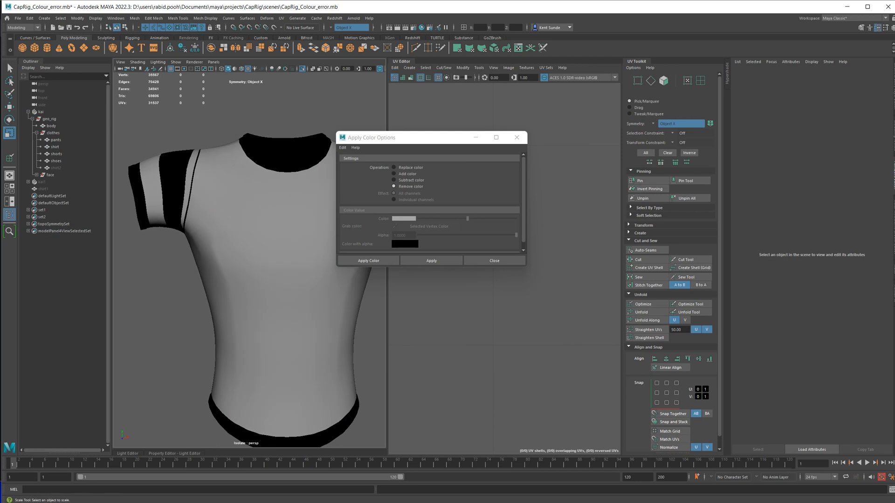
pyautogui.click(368, 260)
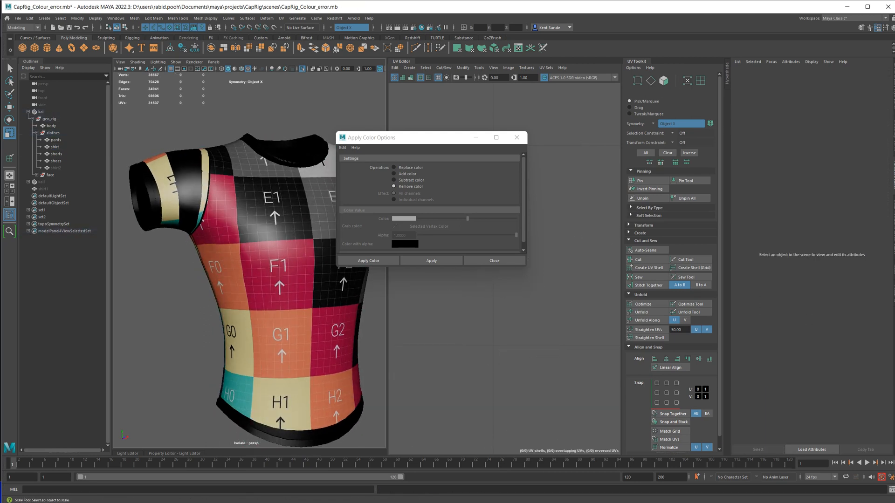
pyautogui.click(177, 18)
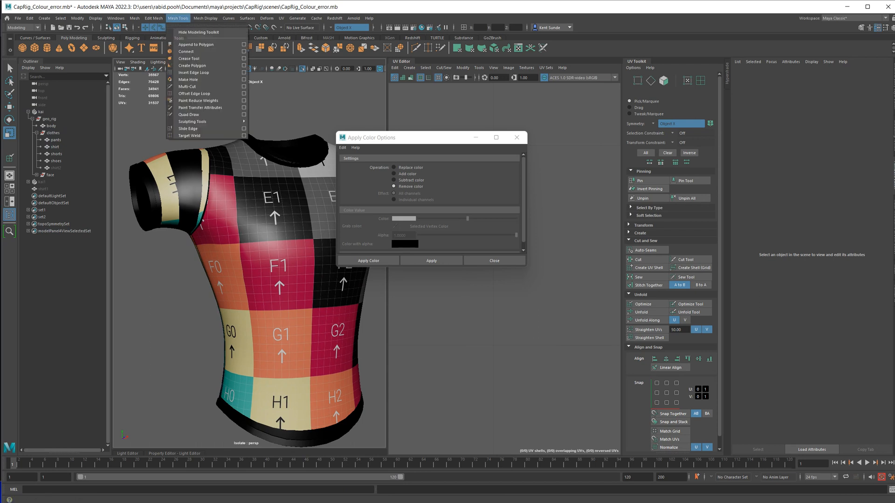
# - Switch to plain shaded display and show shirtShape's attributes in the Attribute Editor
pyautogui.click(205, 18)
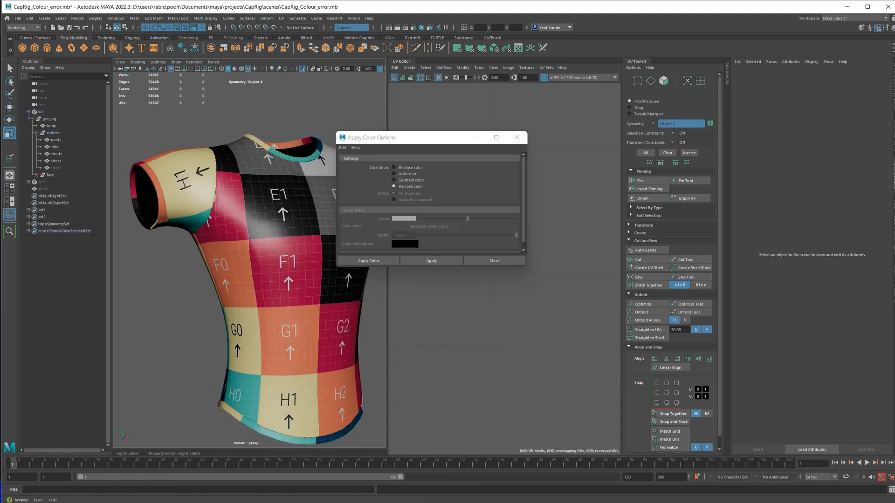
pyautogui.click(55, 146)
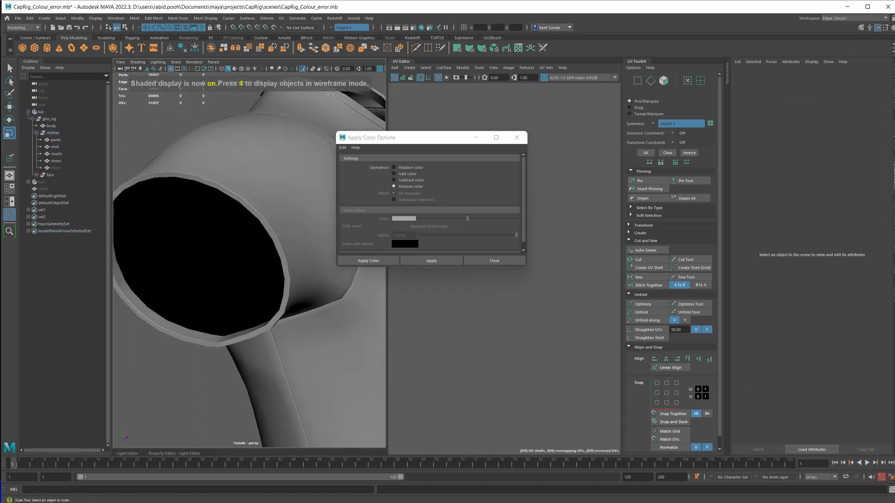
pyautogui.click(55, 147)
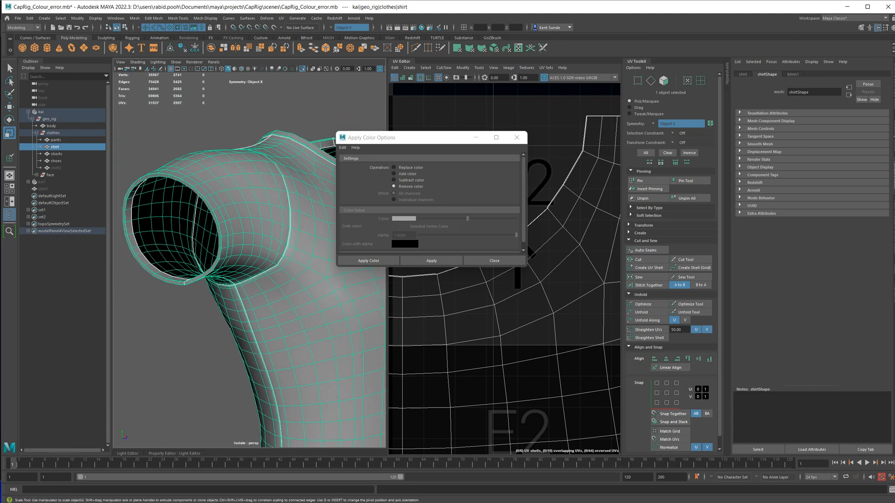